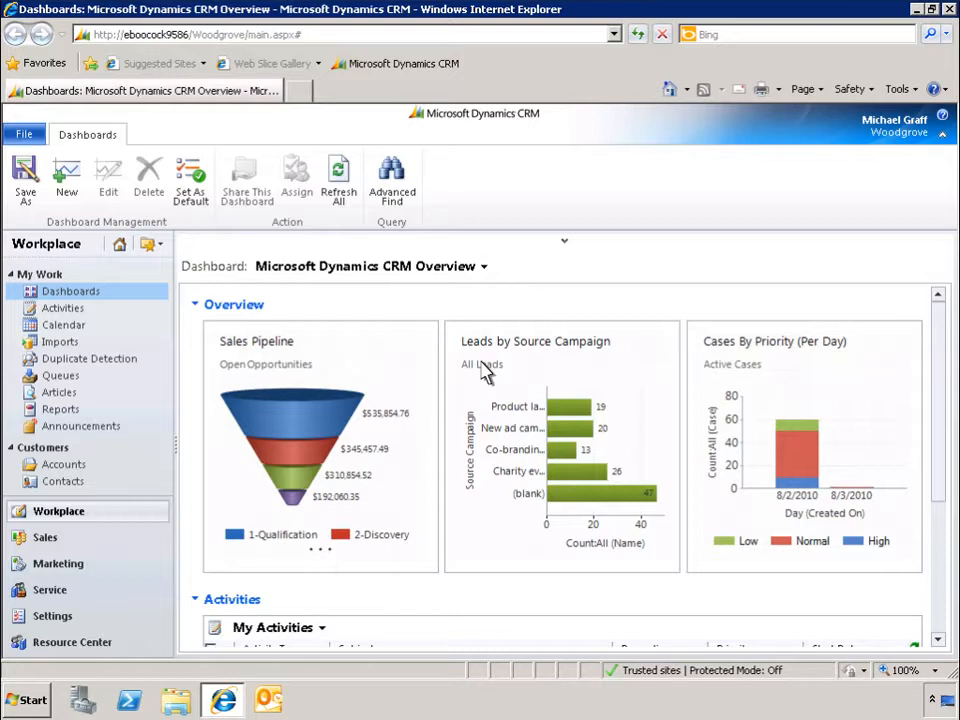
pyautogui.moveTo(488, 272)
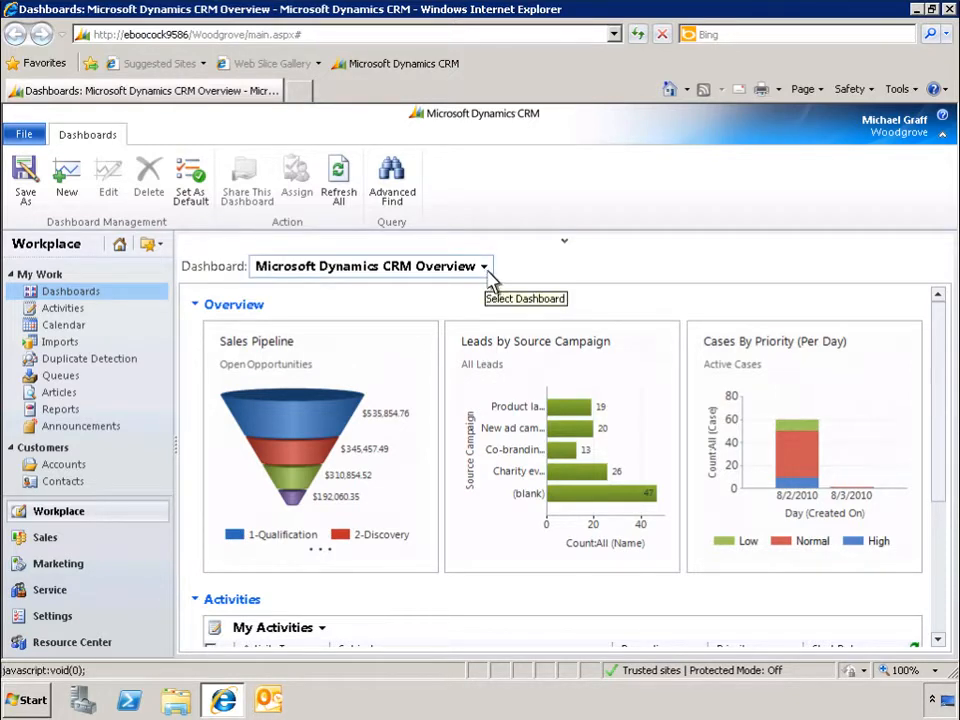
# Create a dashboard with the 4-Column Focused layout and name it 'My Sales Overview'
pyautogui.click(484, 266)
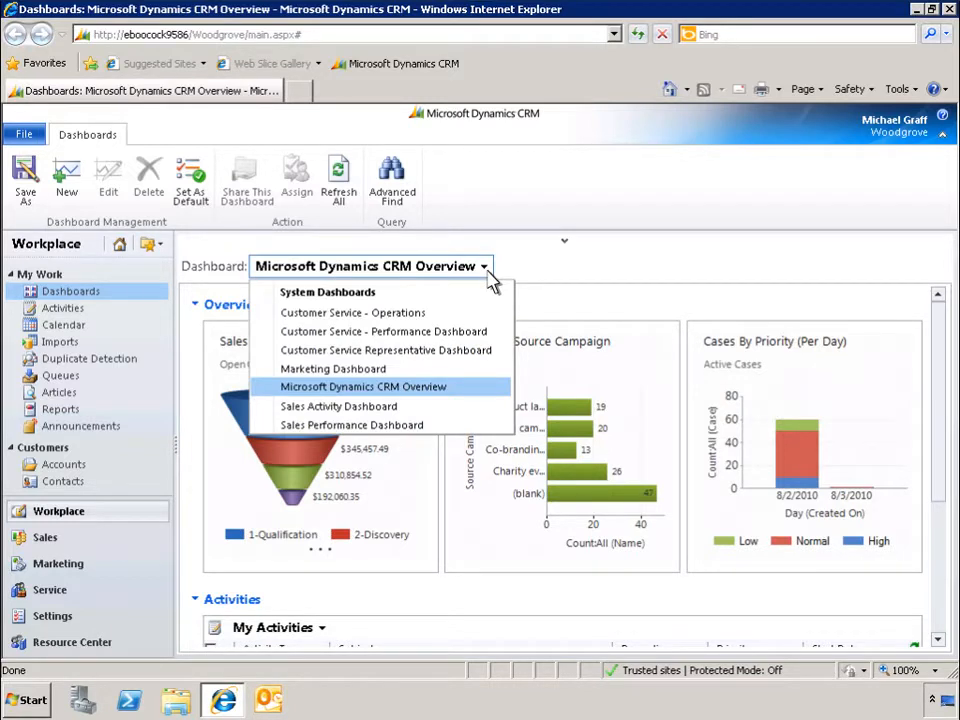
pyautogui.moveTo(66, 178)
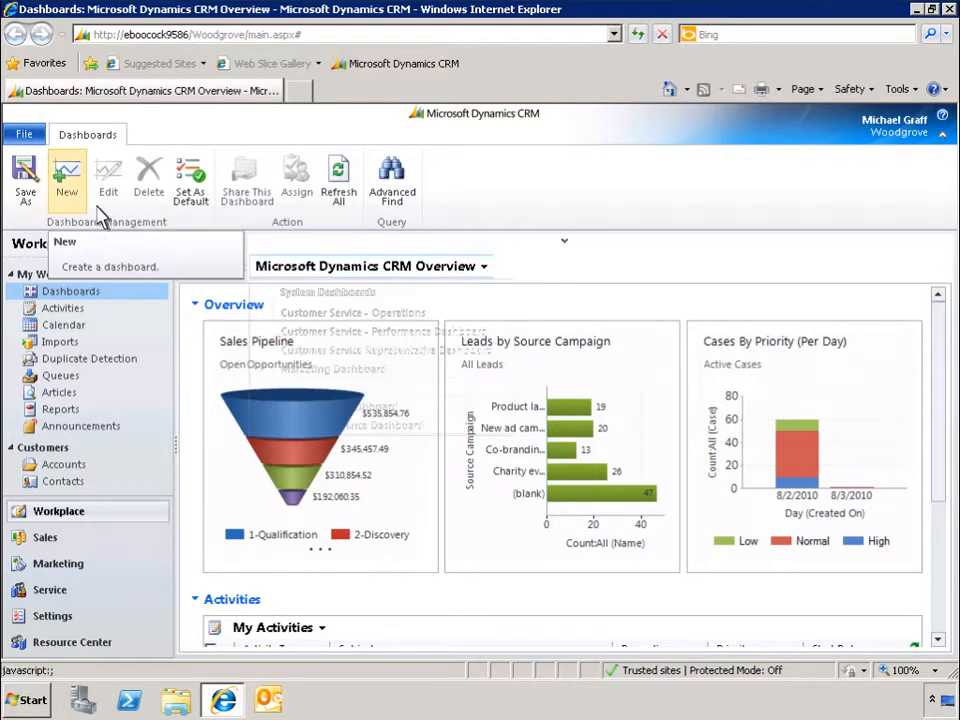
pyautogui.click(66, 178)
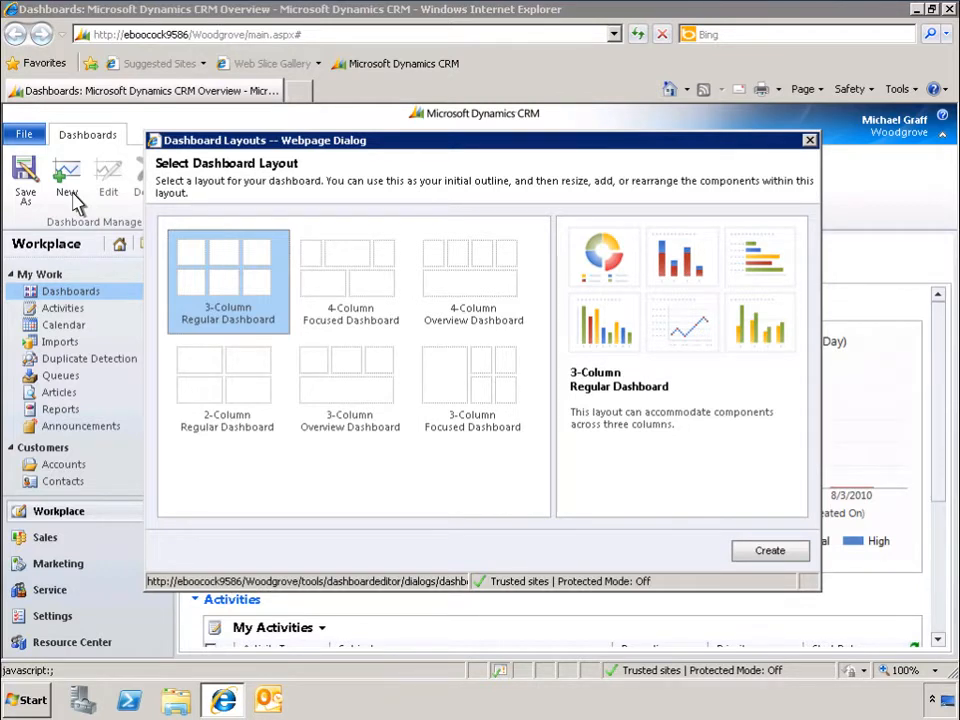
pyautogui.moveTo(350, 276)
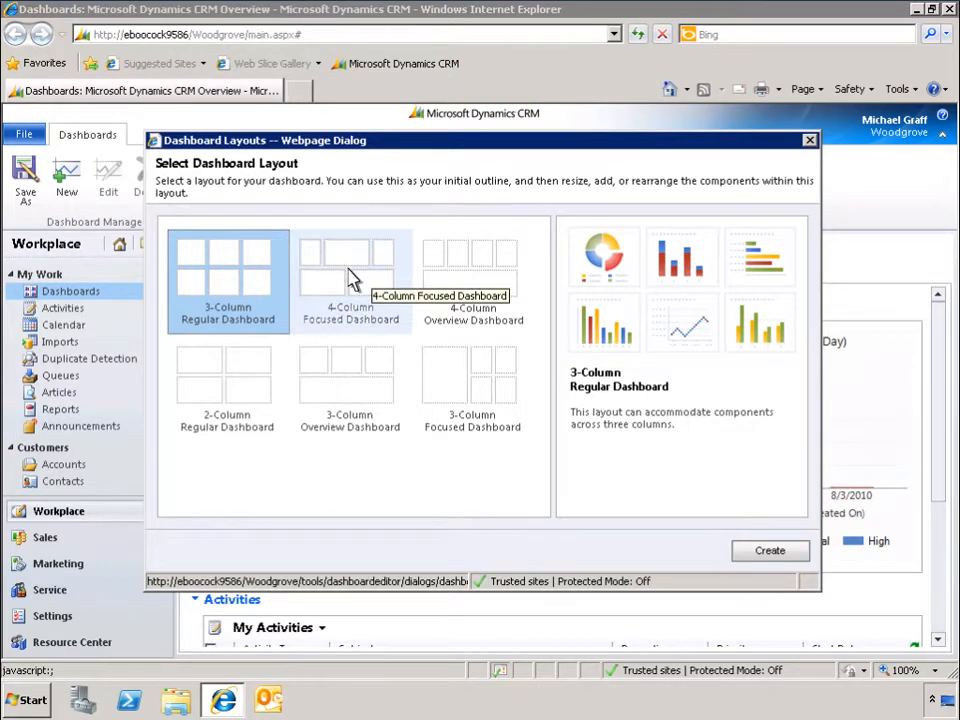
pyautogui.click(350, 270)
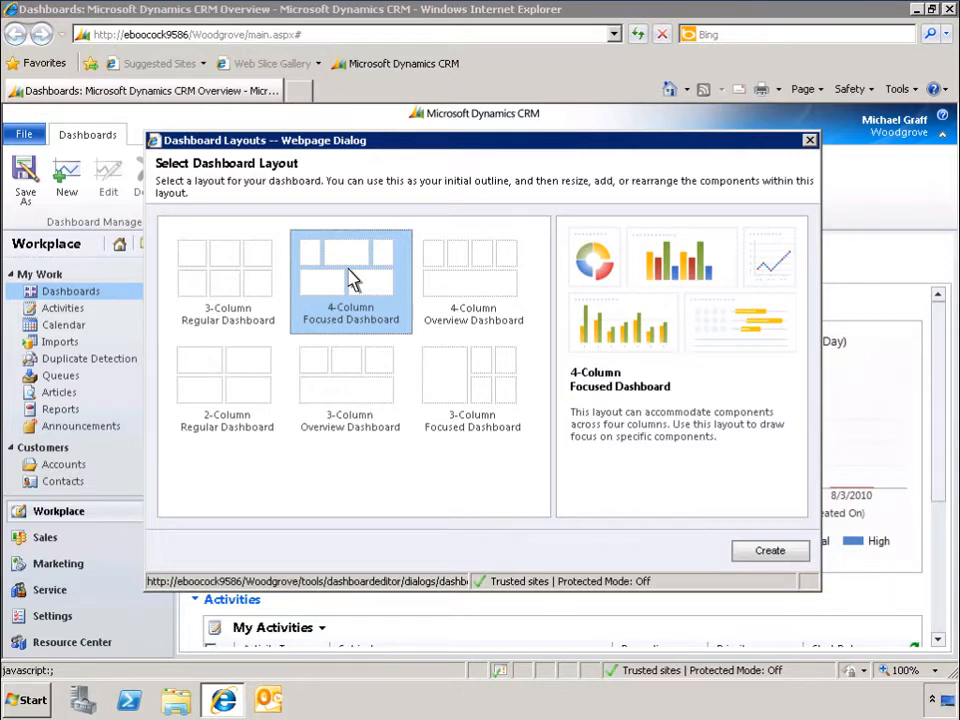
pyautogui.moveTo(670, 420)
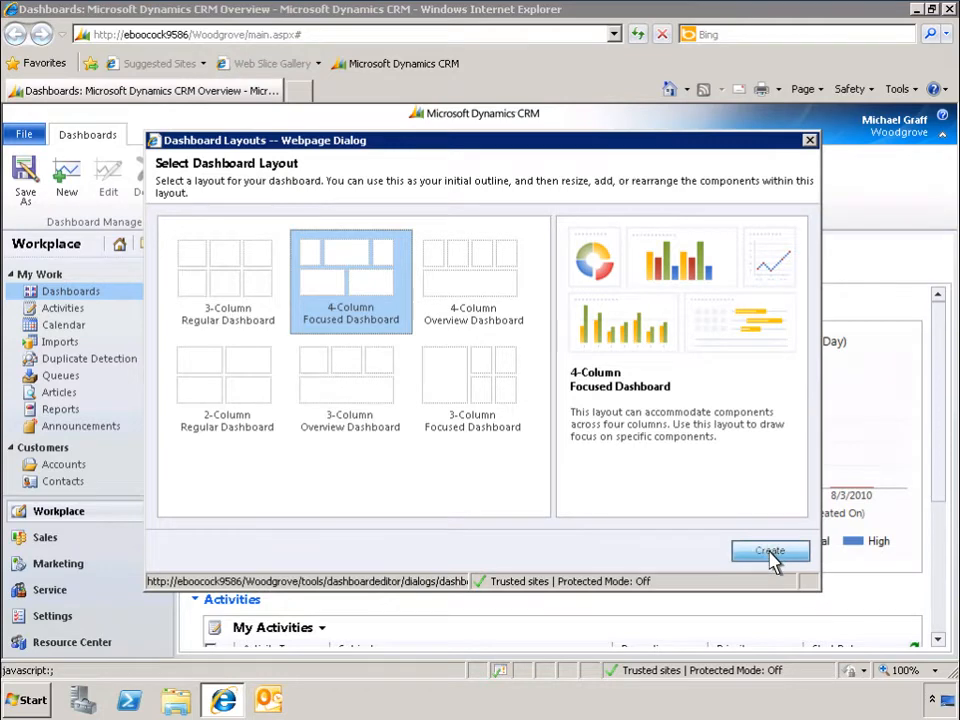
pyautogui.click(768, 552)
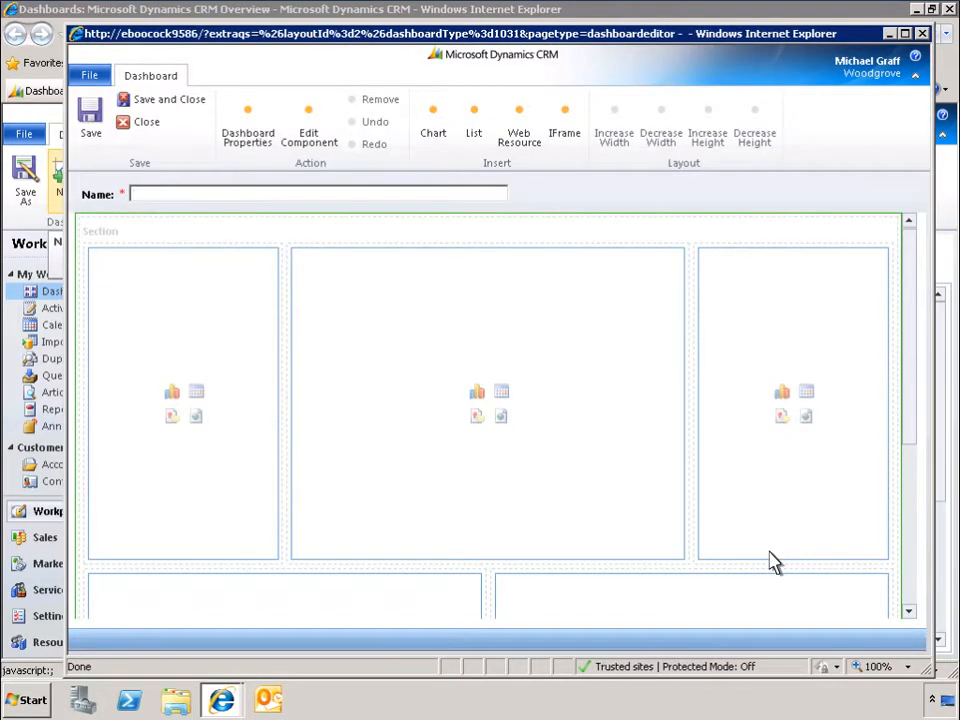
pyautogui.write('My Sales Overview')
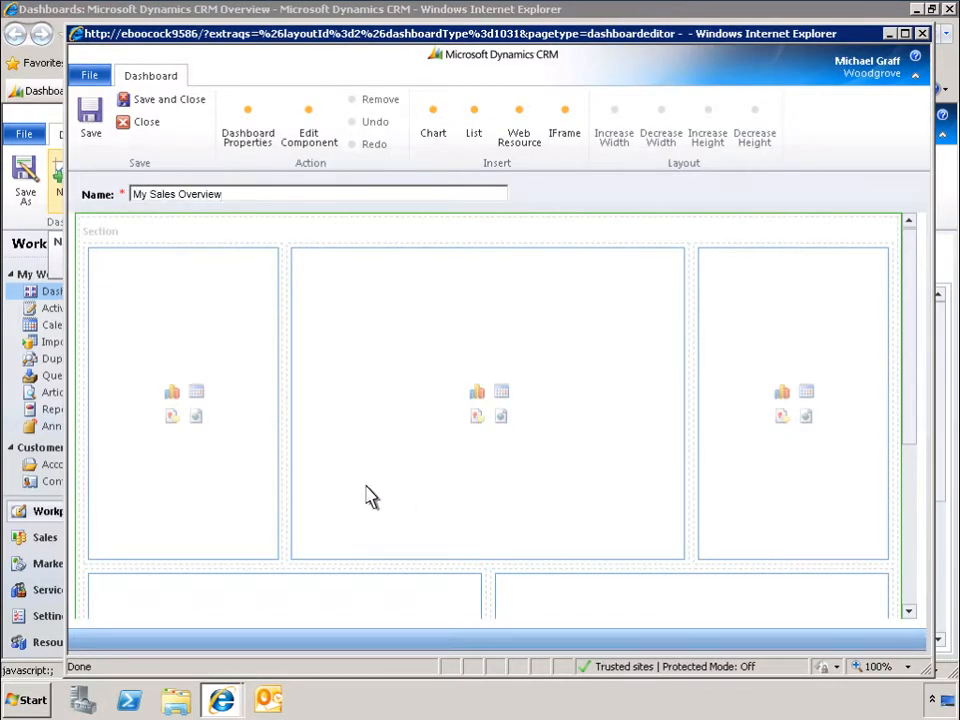
# Add an Opportunity-based Sales Pipeline chart to the first component area
pyautogui.click(172, 390)
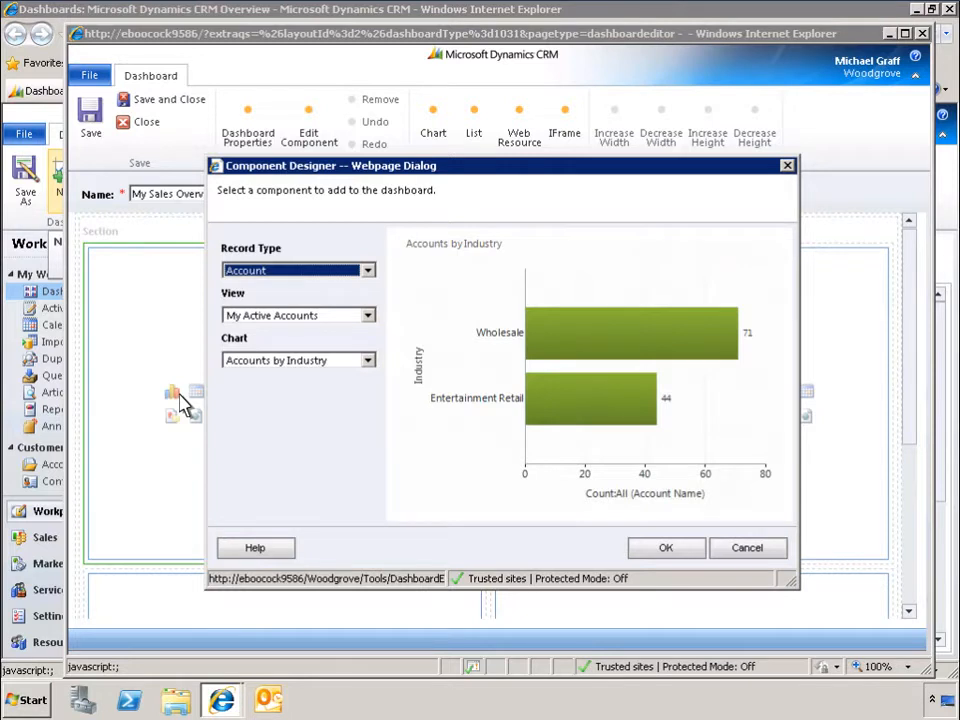
pyautogui.moveTo(370, 280)
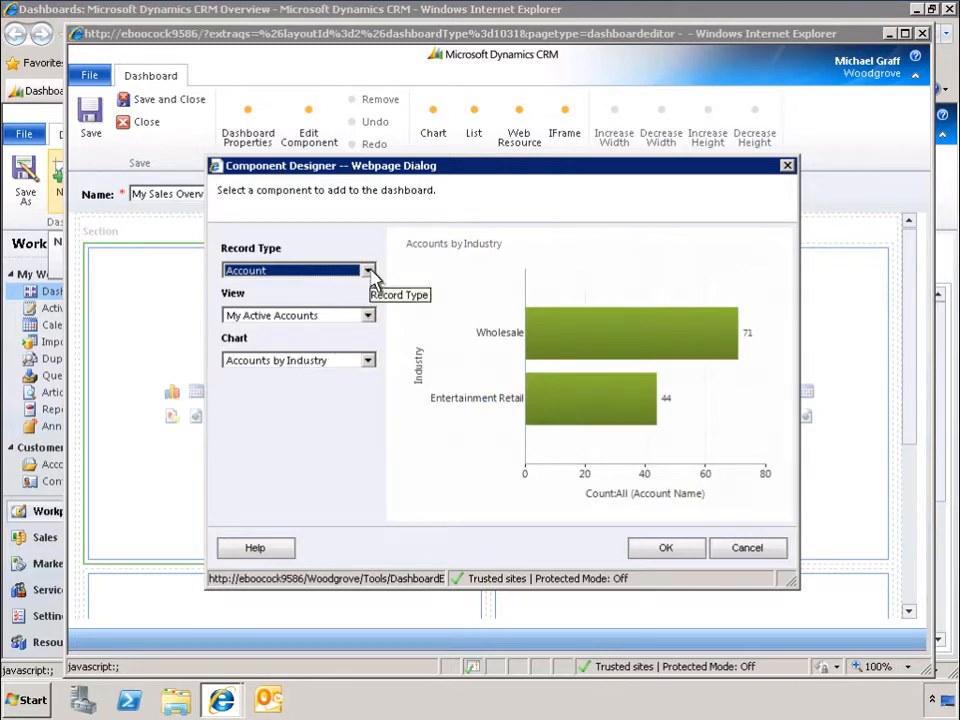
pyautogui.click(368, 270)
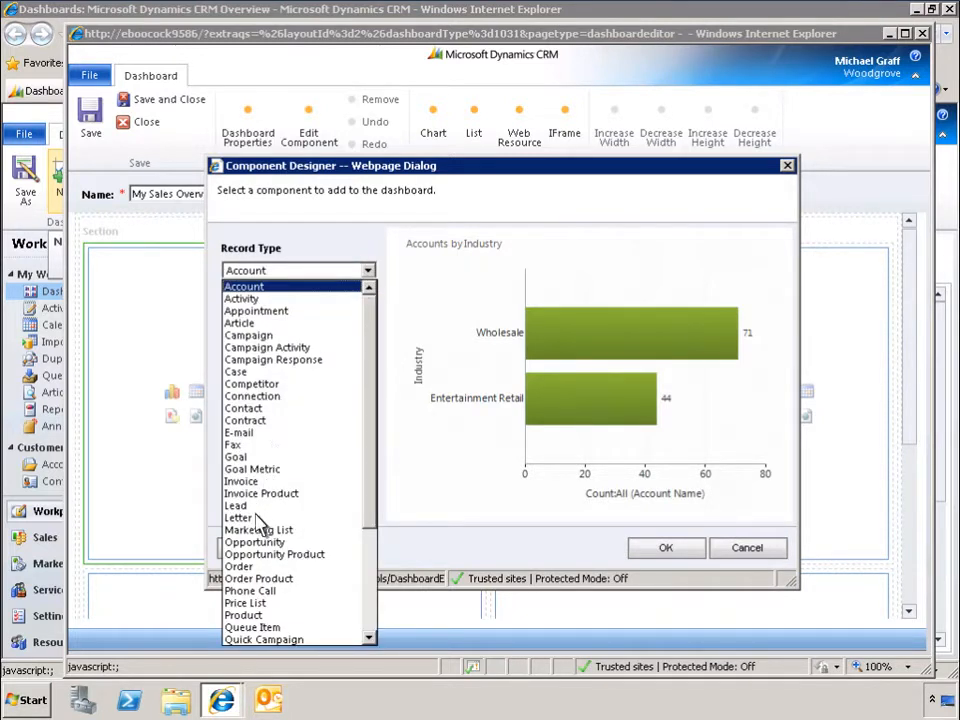
pyautogui.click(254, 540)
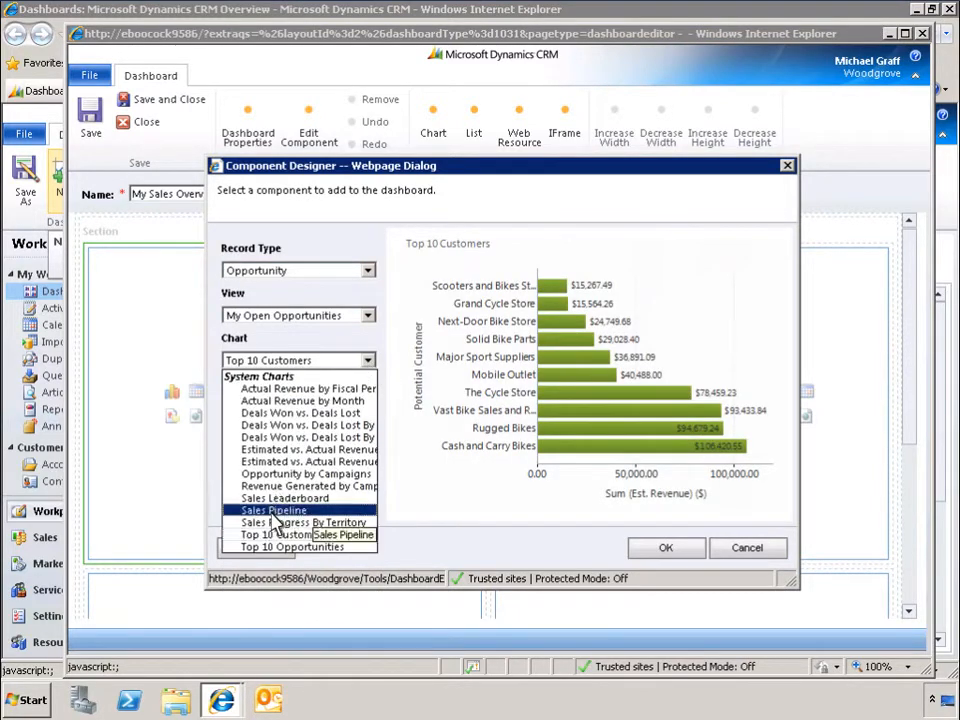
pyautogui.click(272, 510)
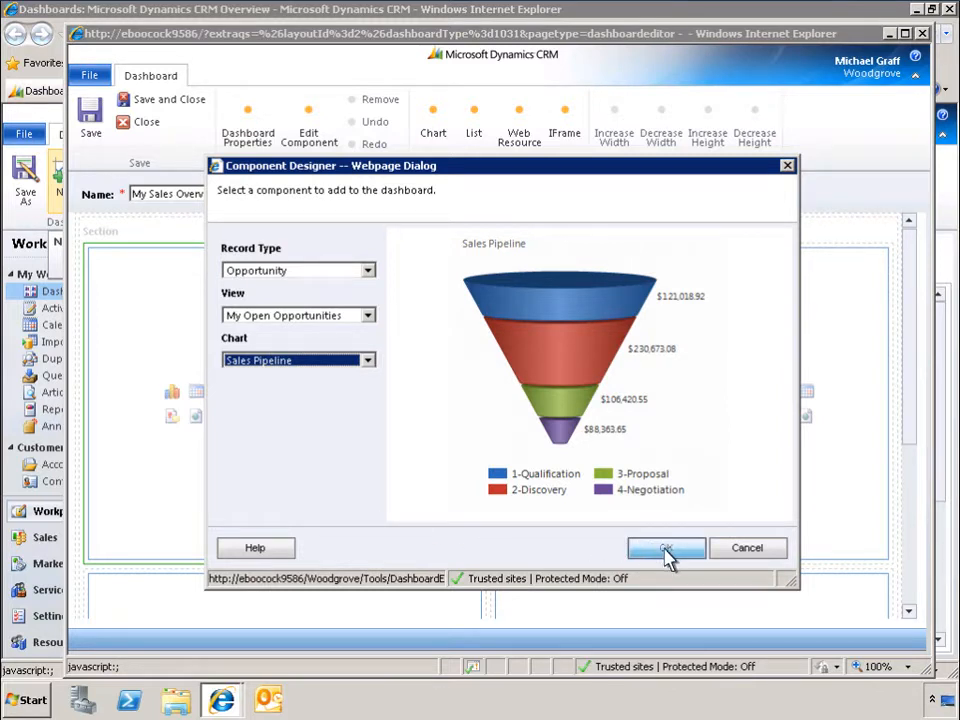
pyautogui.click(666, 548)
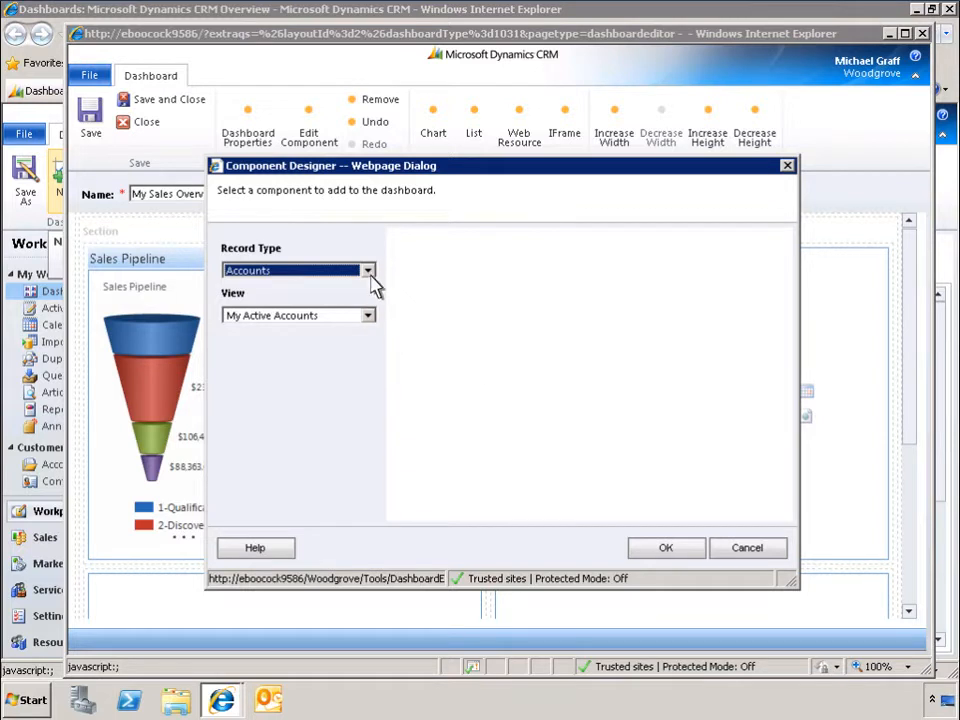
# Add an open Opportunities list to the second dashboard slot
pyautogui.click(368, 270)
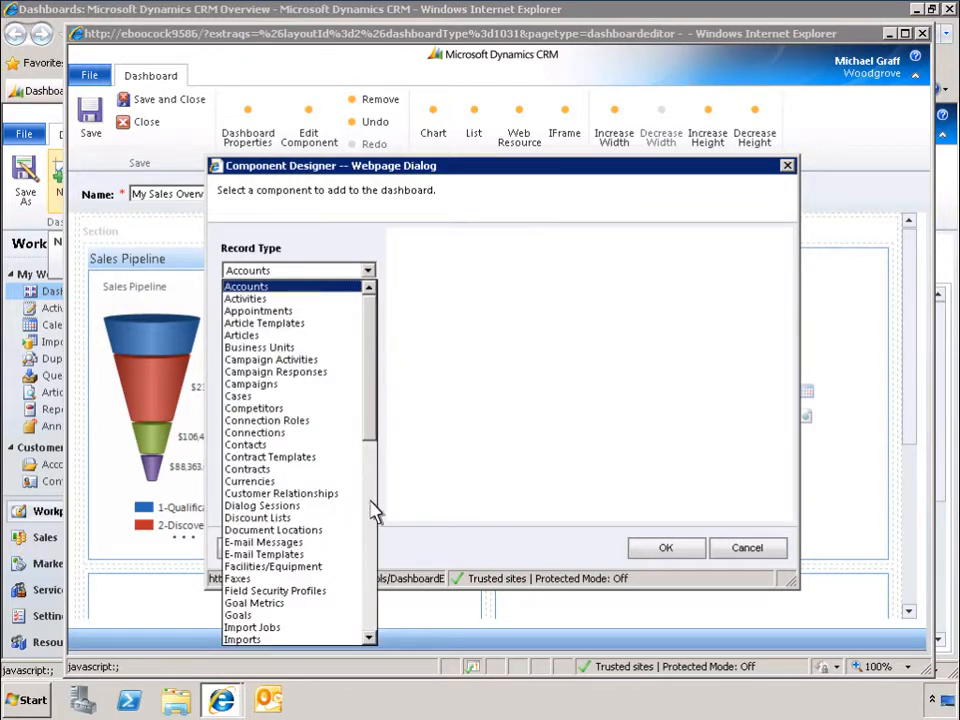
pyautogui.scroll(-3)
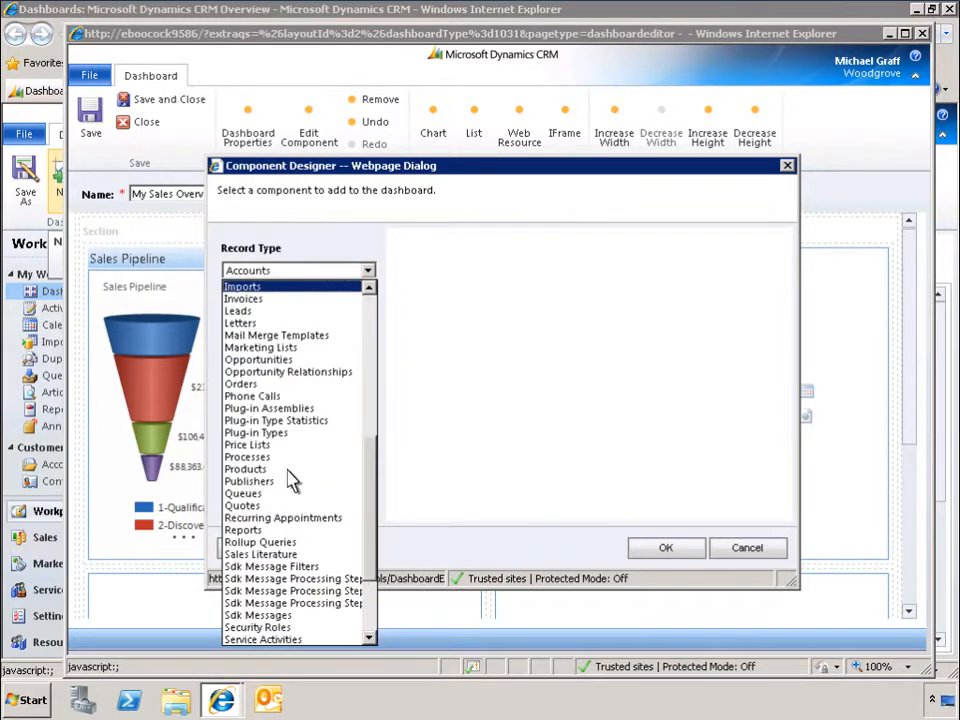
pyautogui.click(258, 360)
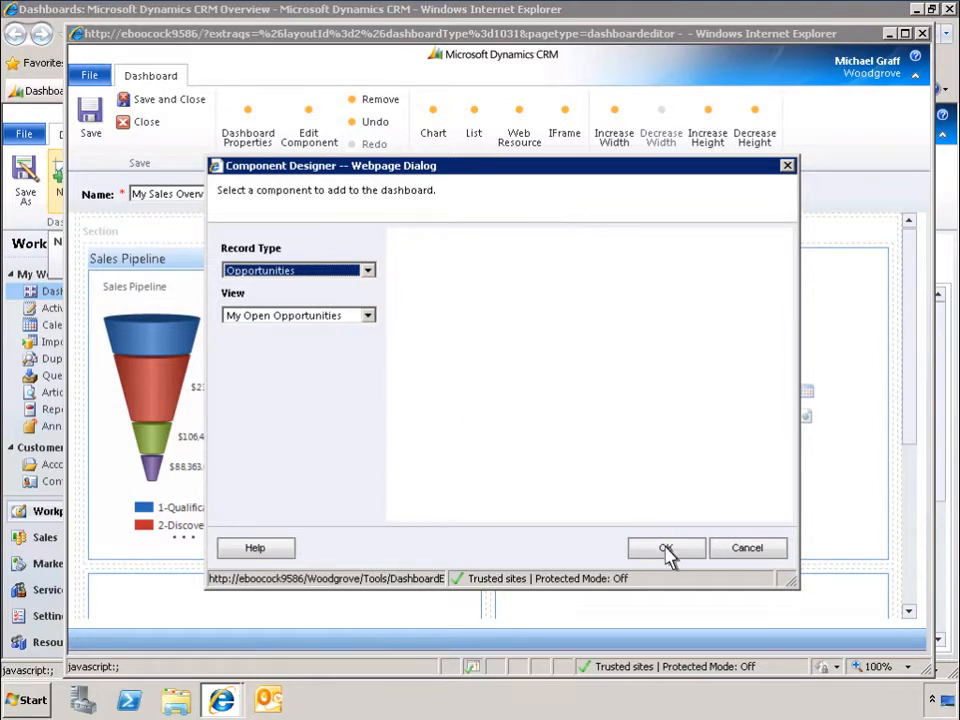
pyautogui.click(666, 548)
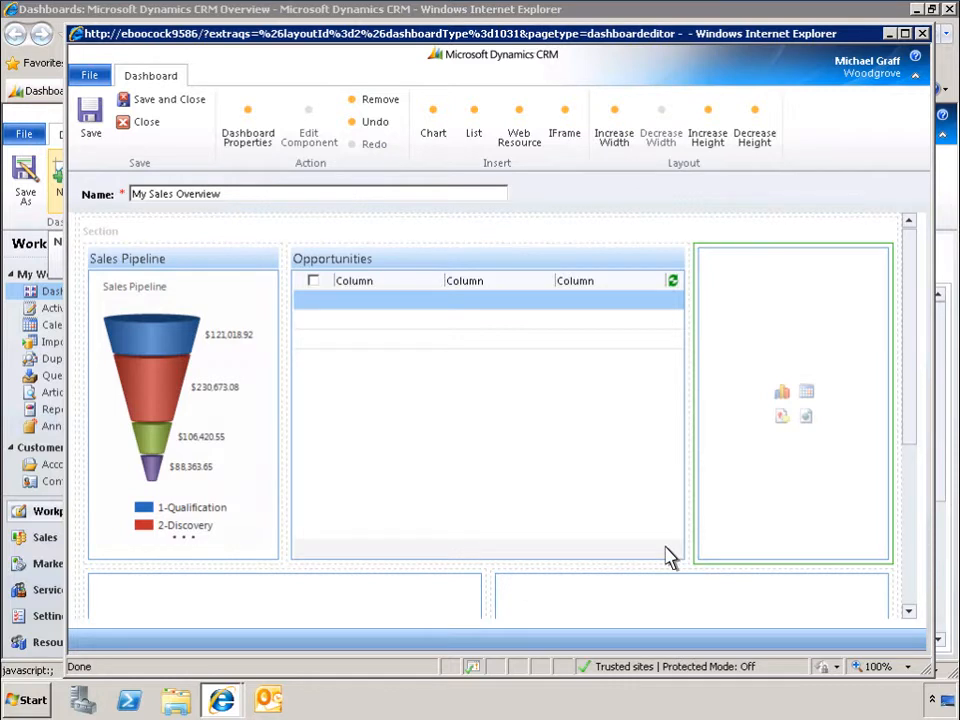
pyautogui.moveTo(782, 390)
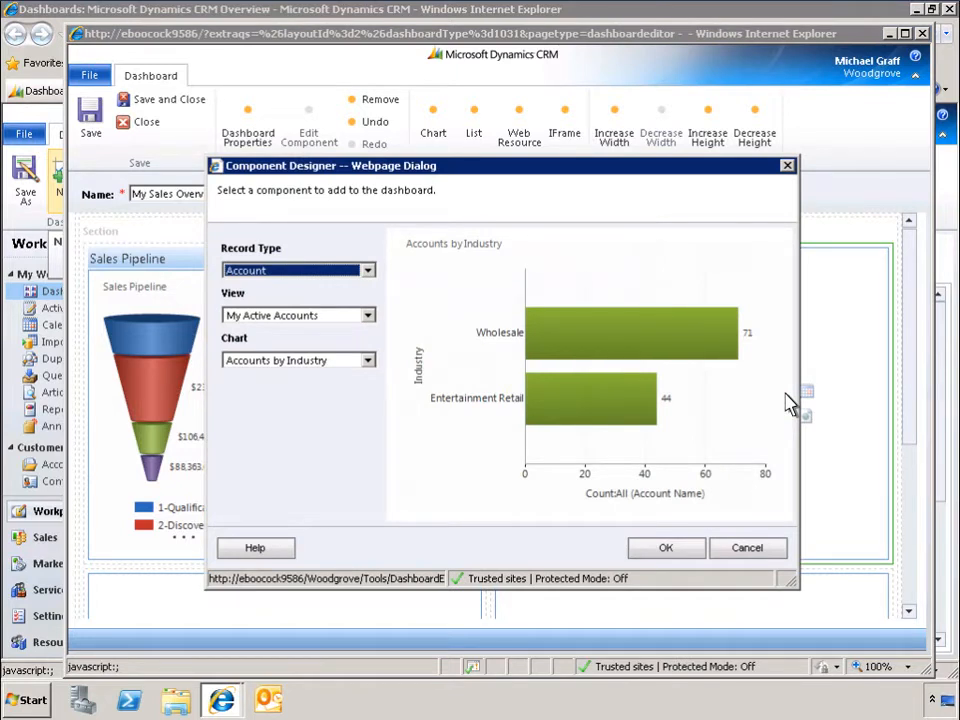
pyautogui.moveTo(420, 316)
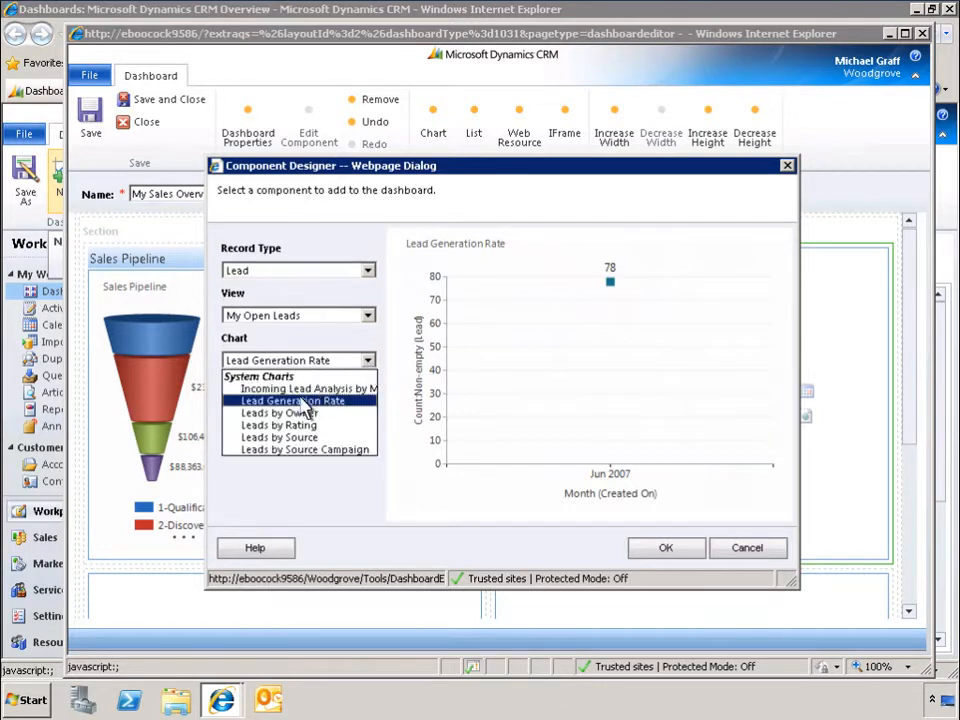
# Add a Leads by Rating pie chart of open leads to the third slot
pyautogui.click(280, 412)
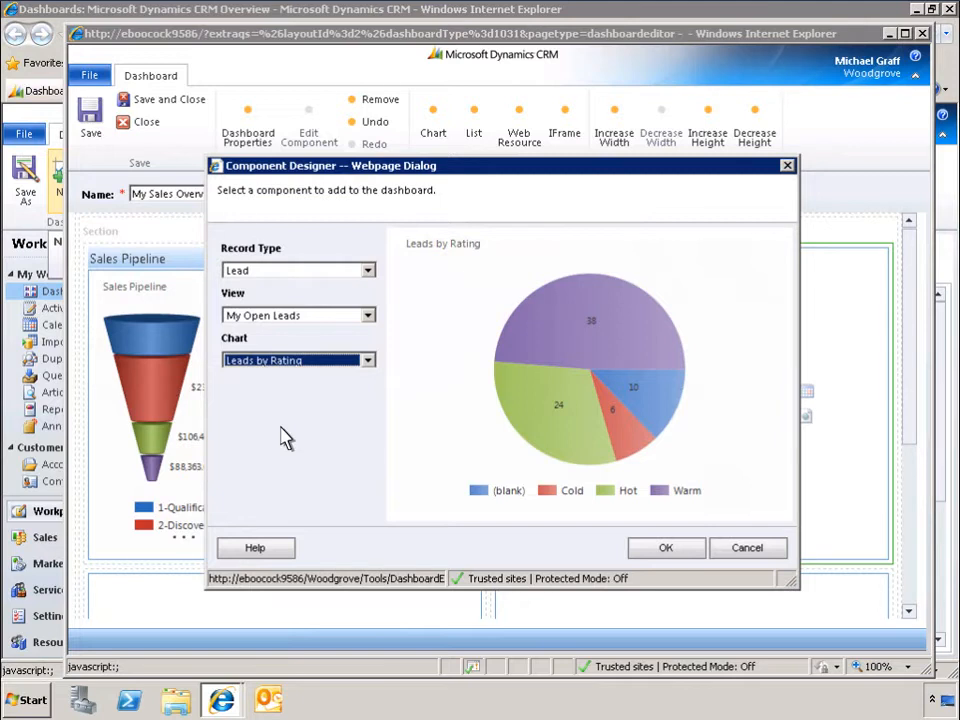
pyautogui.moveTo(666, 548)
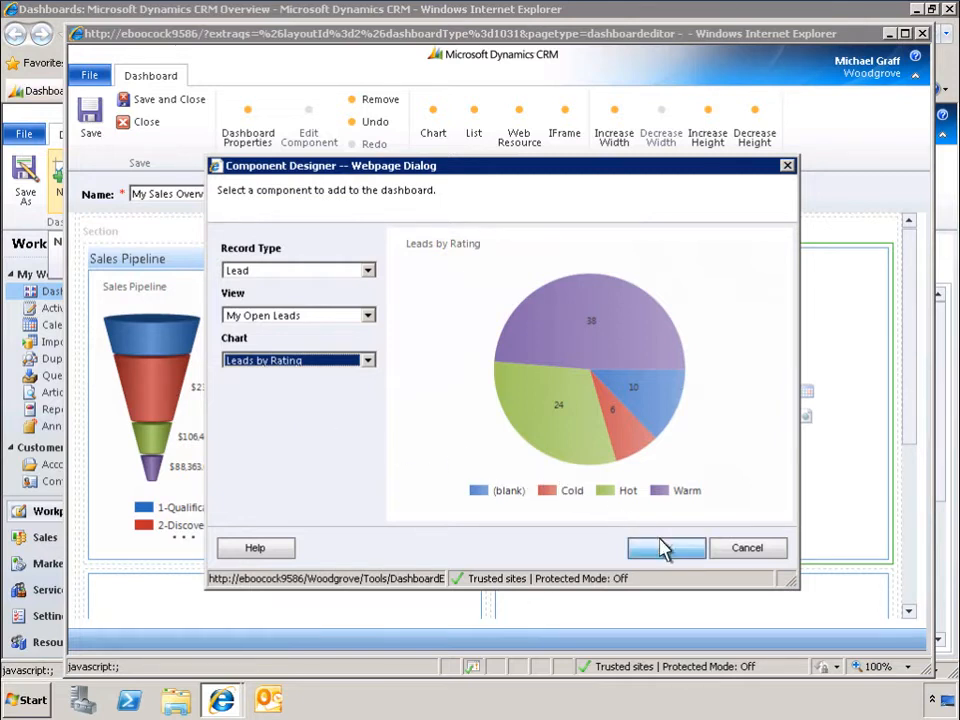
pyautogui.click(666, 548)
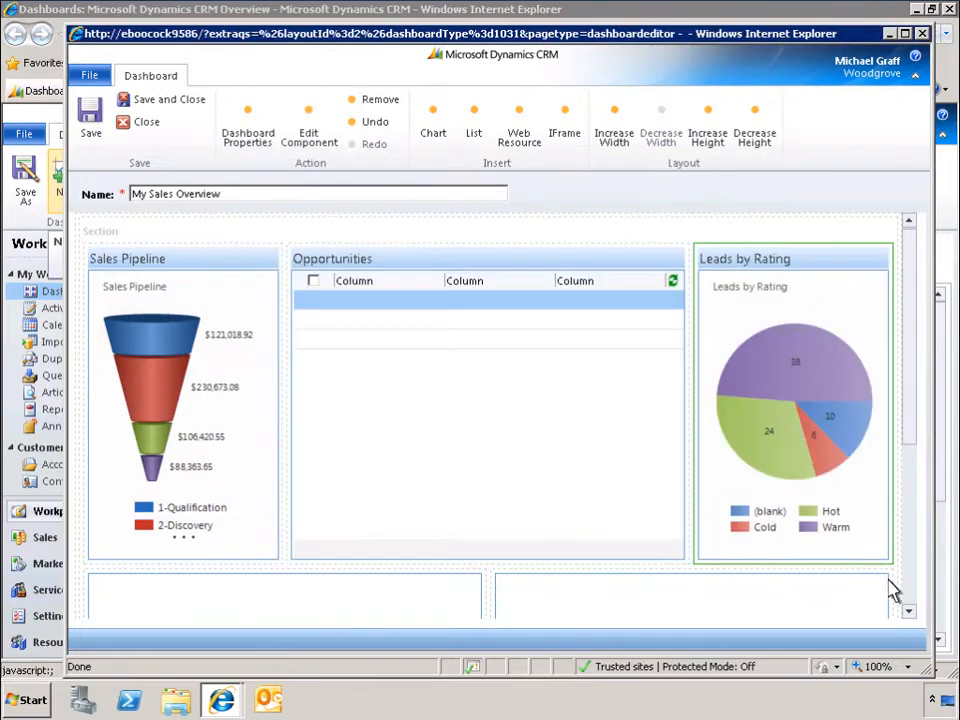
pyautogui.scroll(-3)
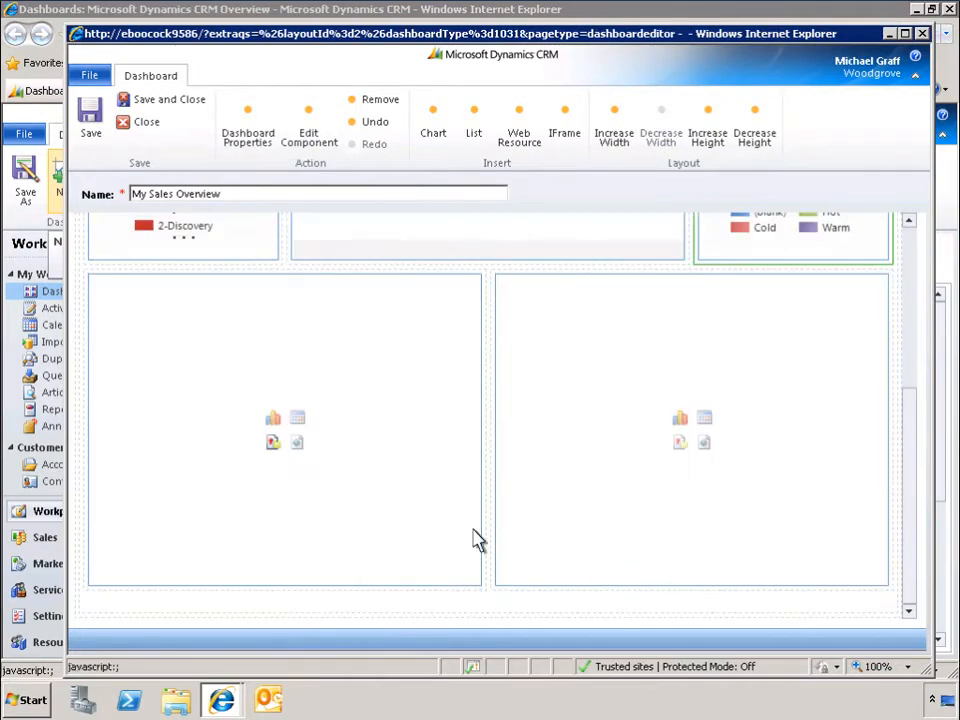
pyautogui.click(564, 120)
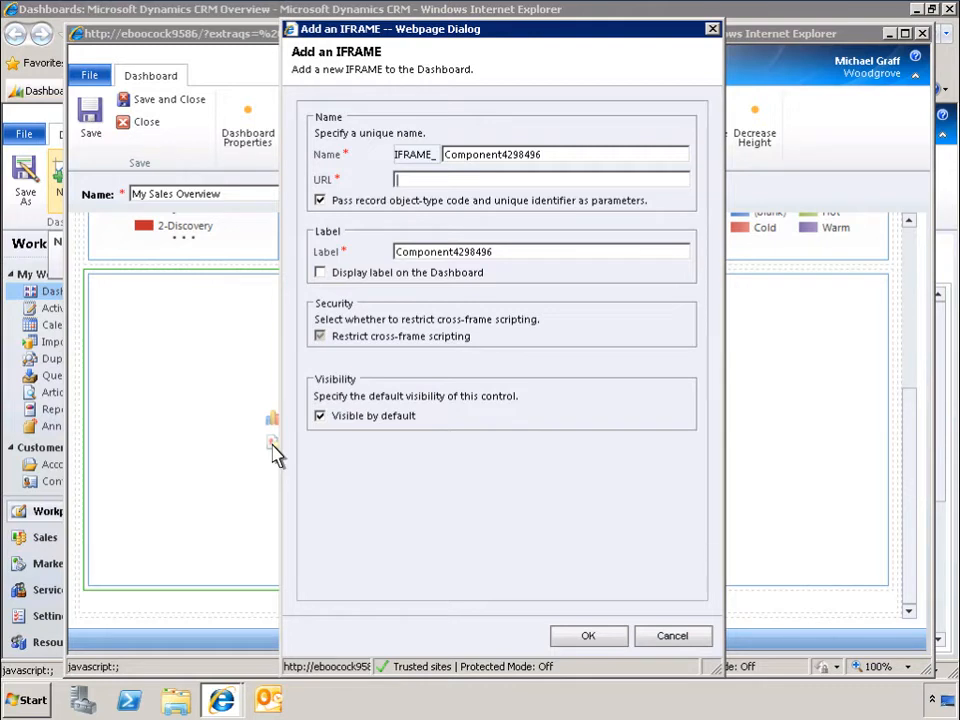
pyautogui.write('h')
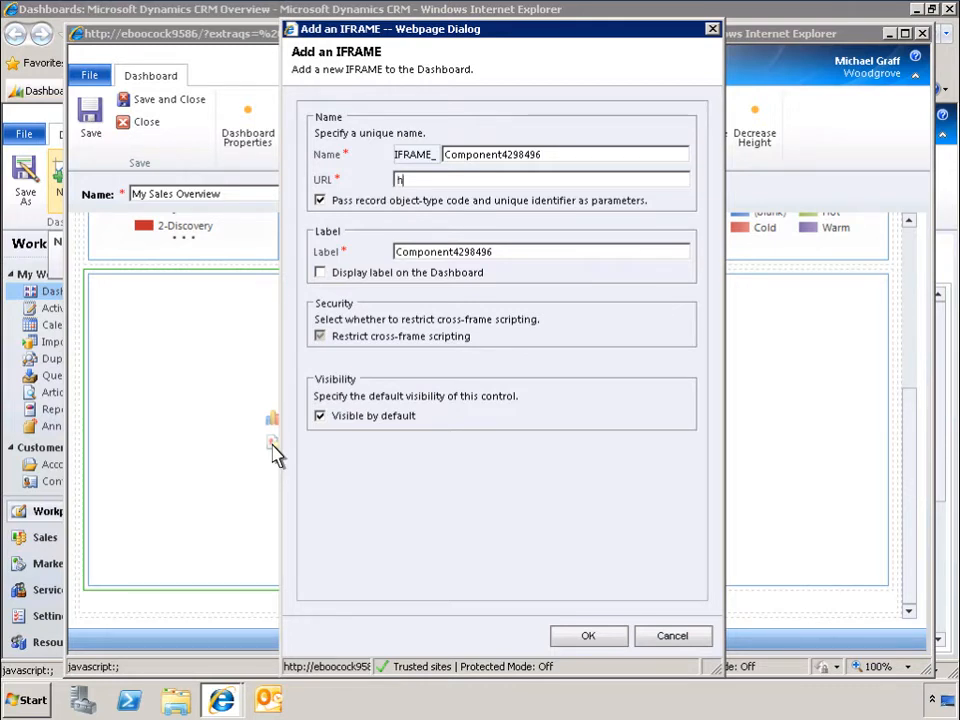
pyautogui.write('http://www.bing.com')
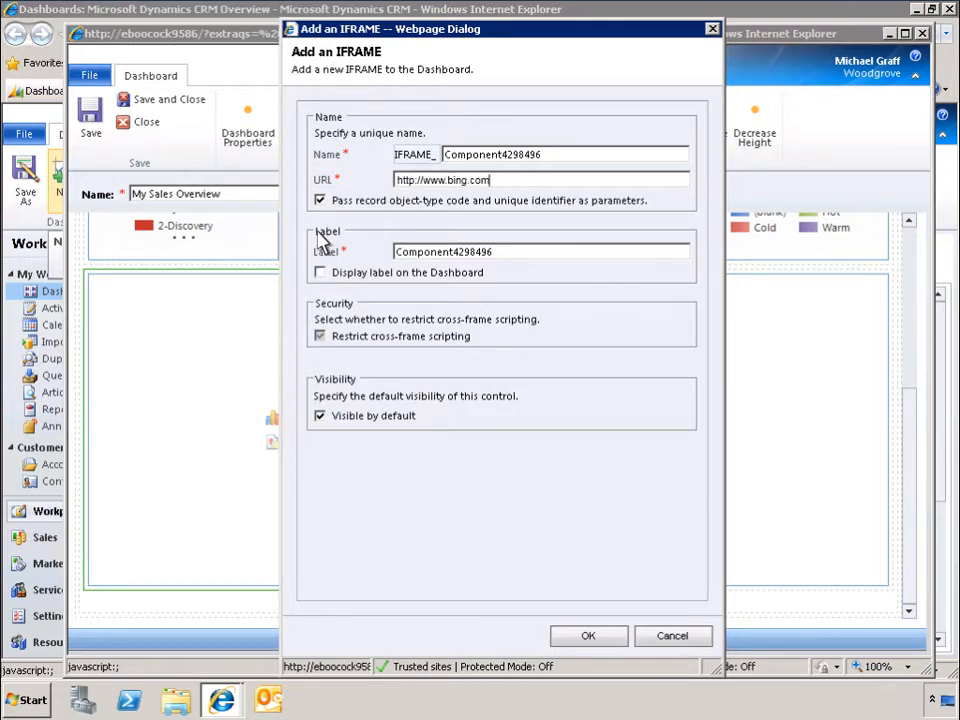
pyautogui.click(320, 200)
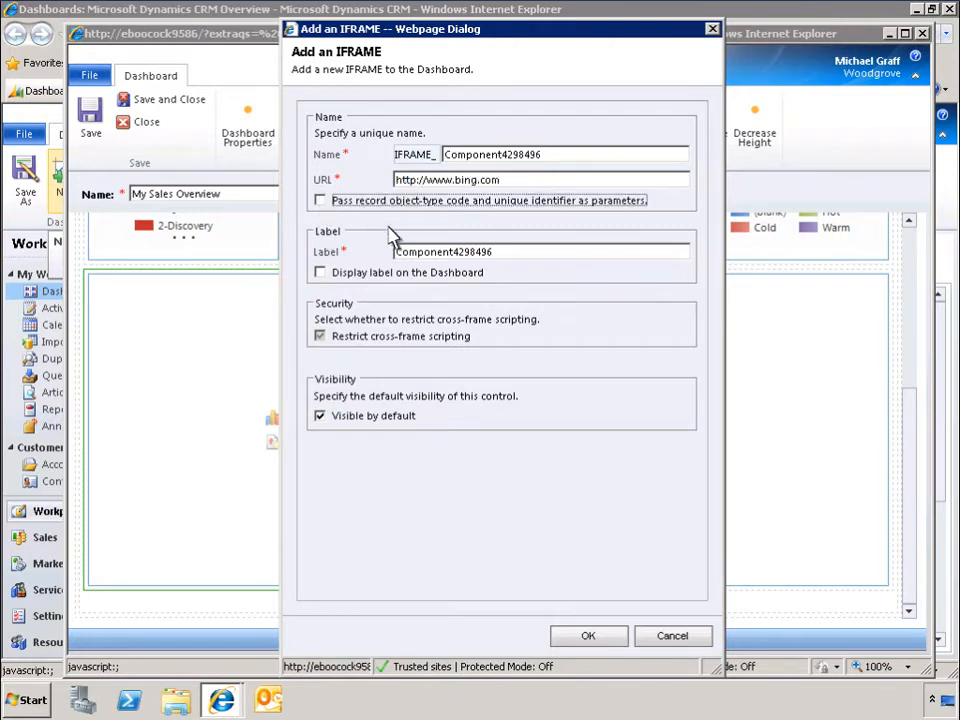
pyautogui.write('Bing Search')
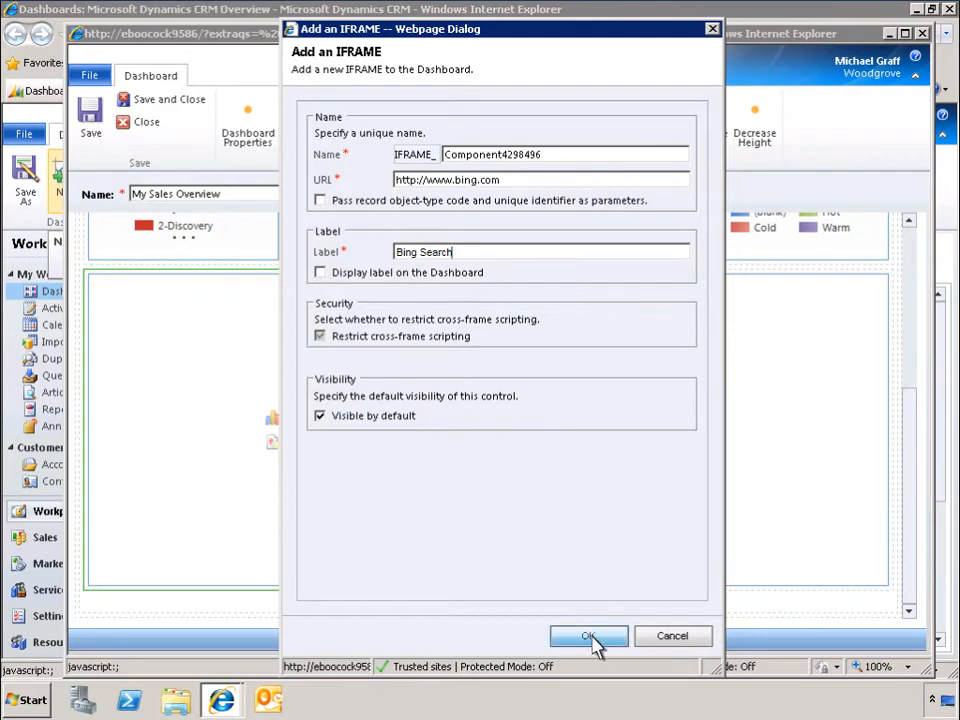
pyautogui.click(588, 636)
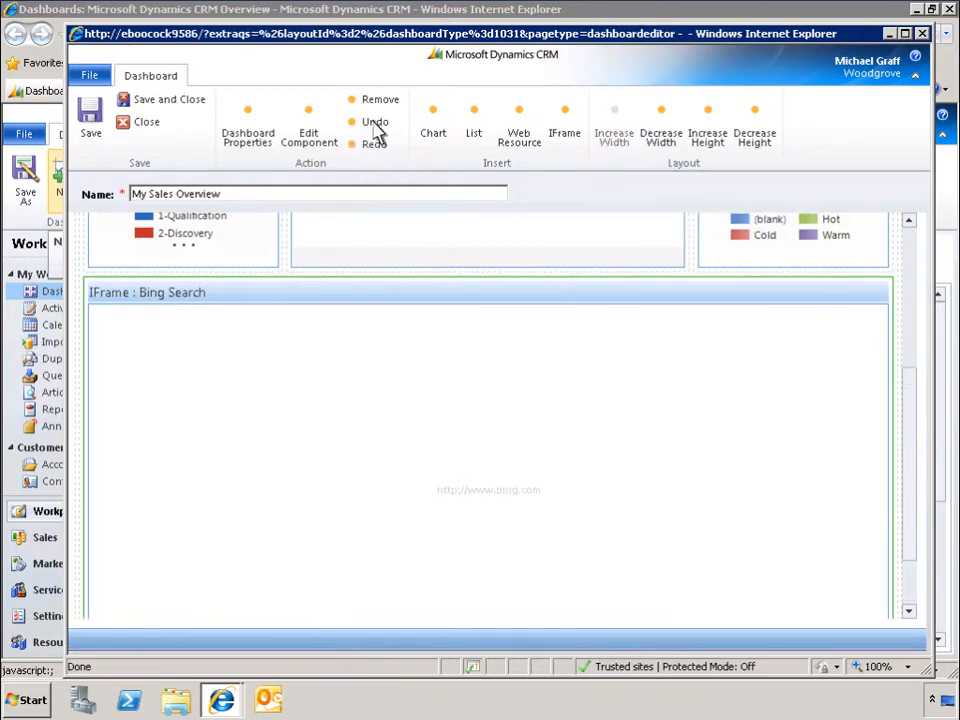
pyautogui.moveTo(168, 100)
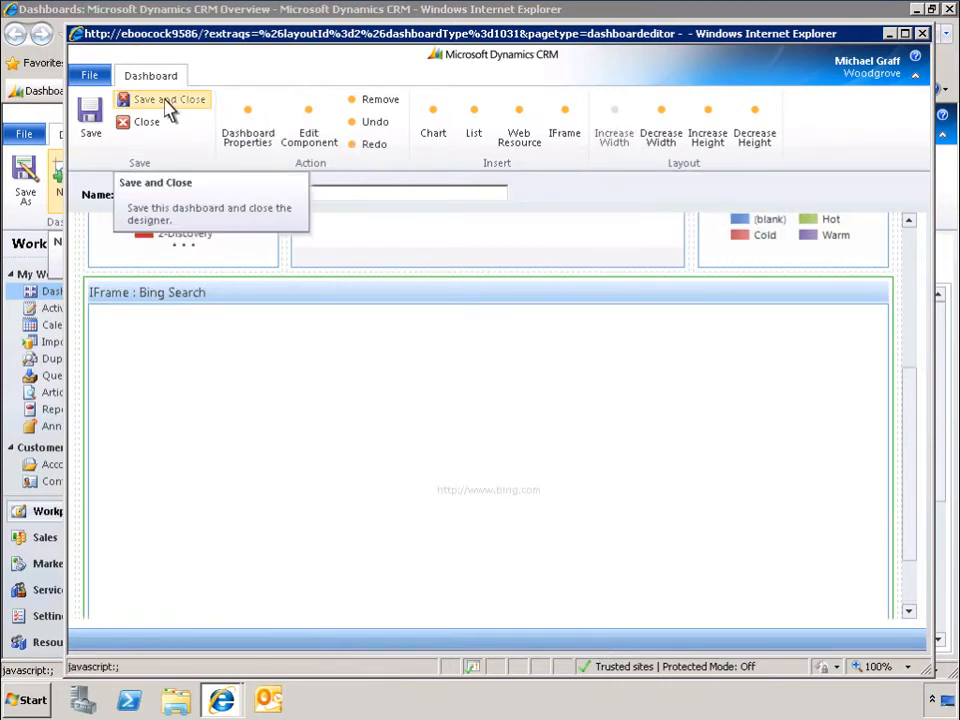
# Save the My Sales Overview dashboard and close the designer
pyautogui.click(168, 100)
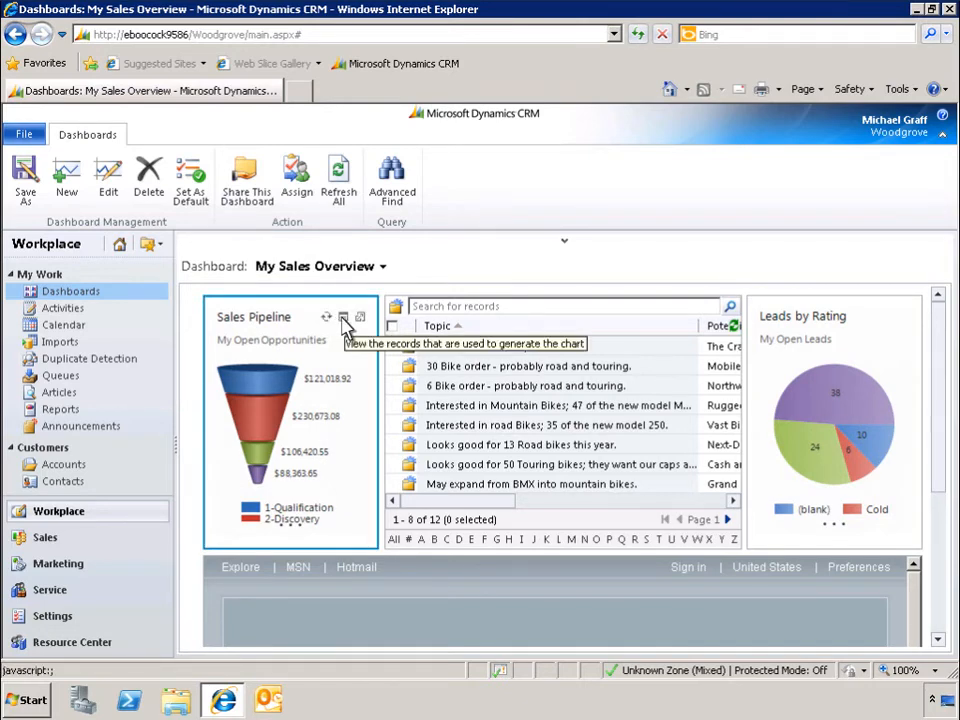
pyautogui.click(344, 316)
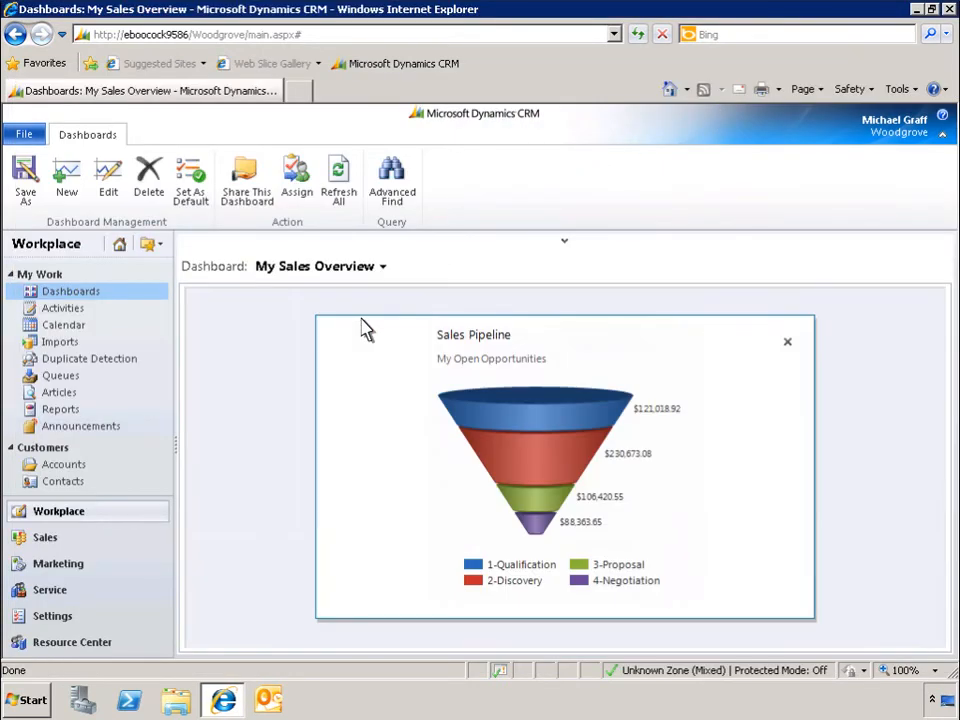
pyautogui.moveTo(788, 344)
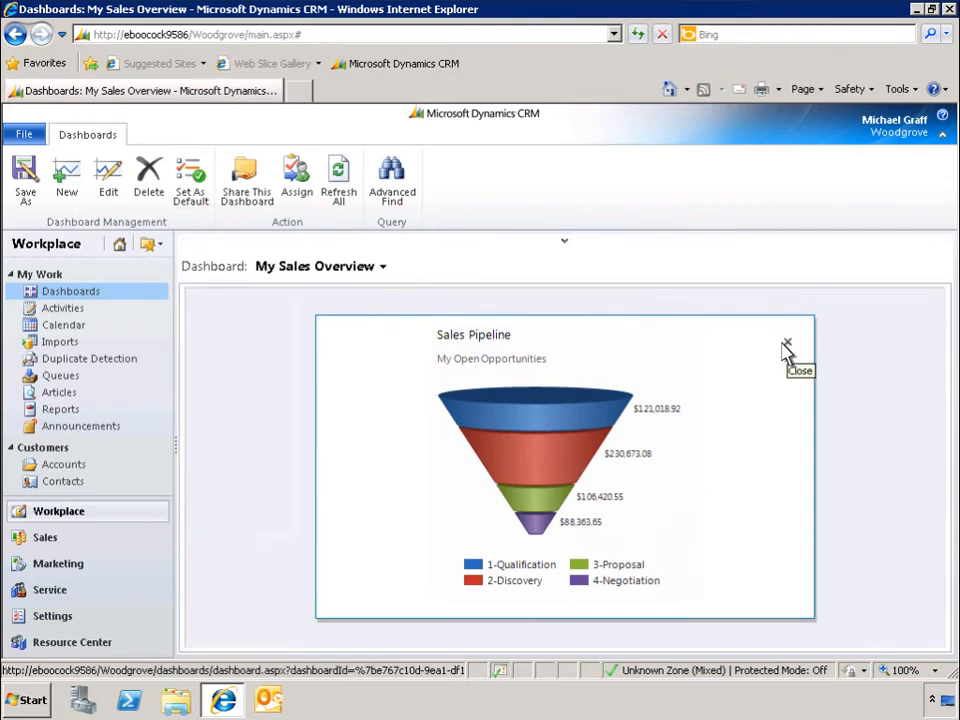
pyautogui.click(788, 344)
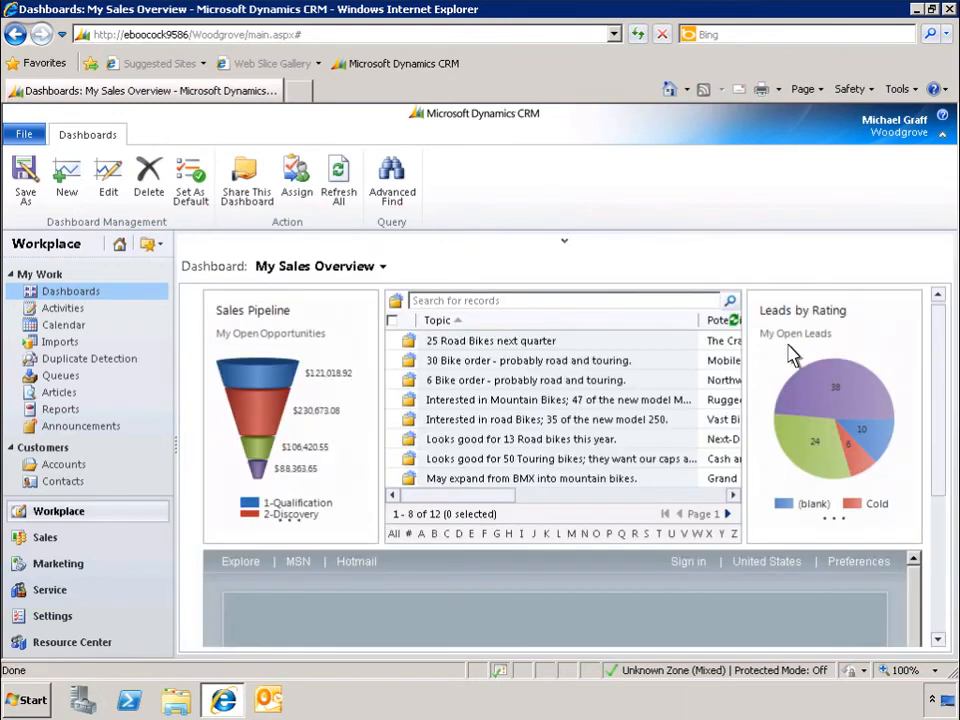